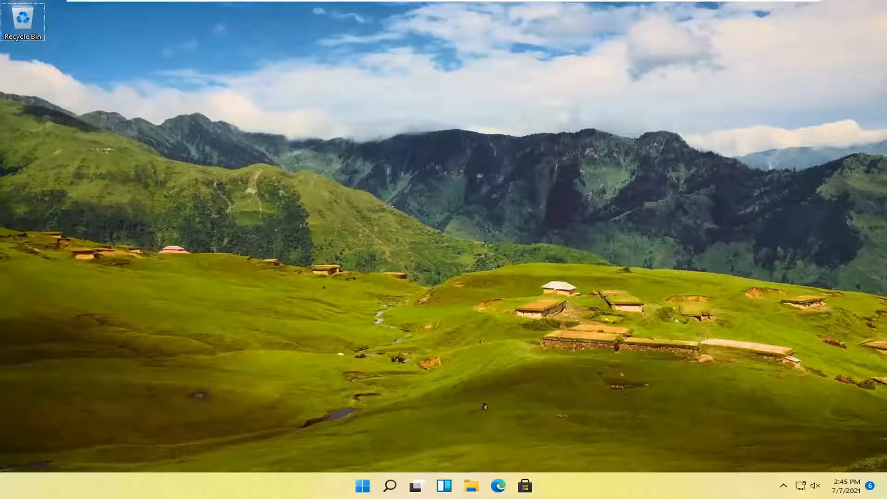
mouse_move(383, 363)
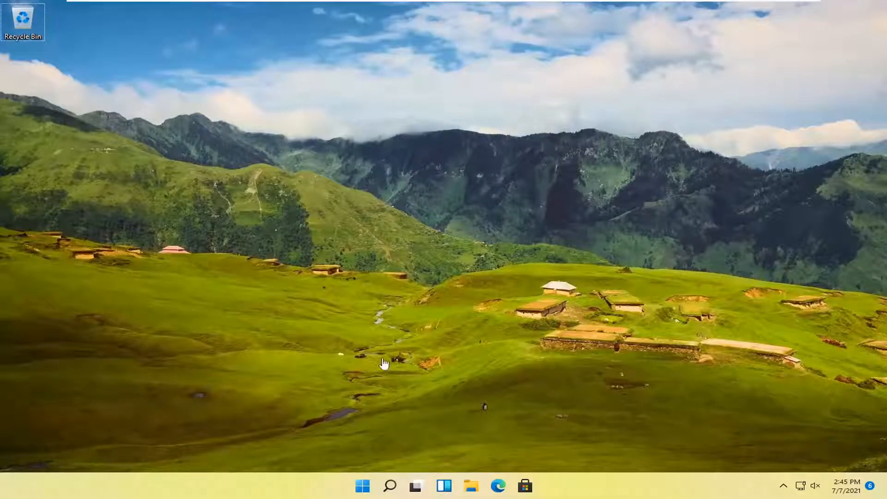
mouse_move(362, 485)
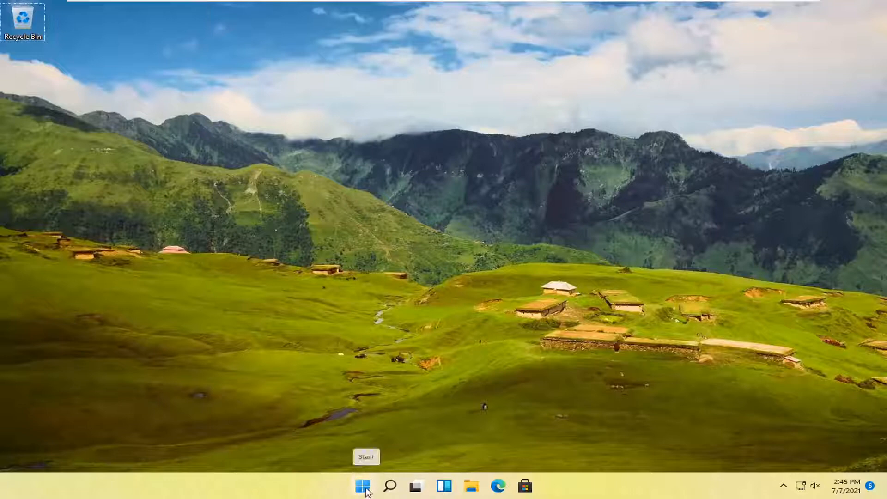
Launch Settings from the Start context menu and go to the Personalization page
right_click(362, 485)
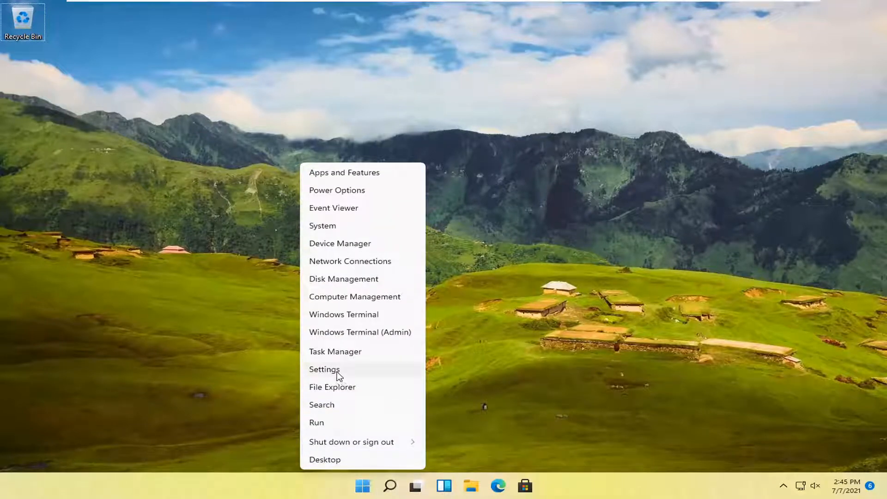
left_click(324, 369)
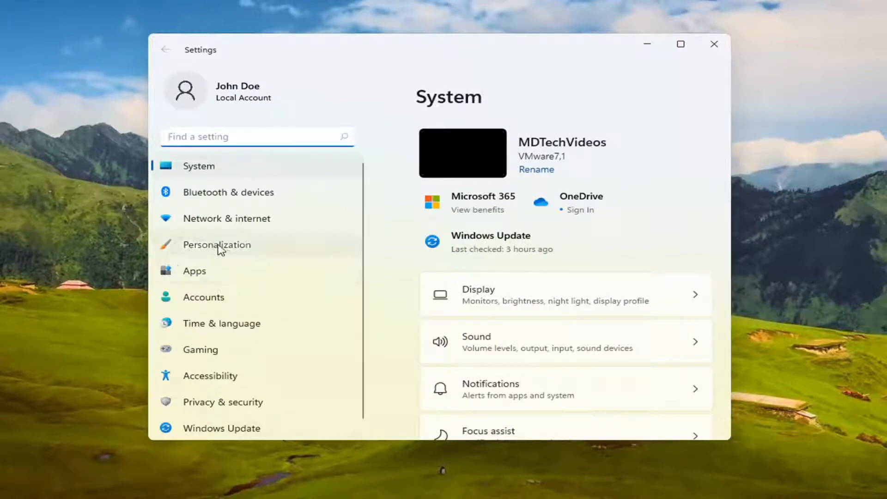
left_click(216, 244)
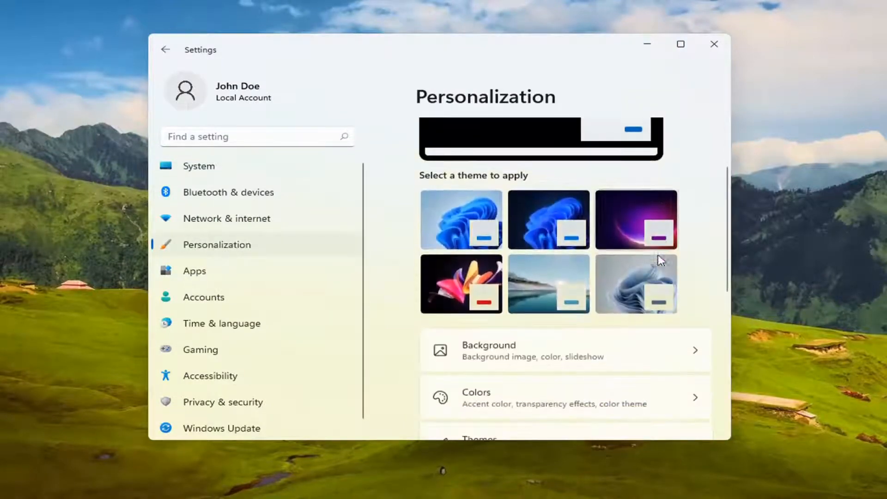
scroll("down", 3)
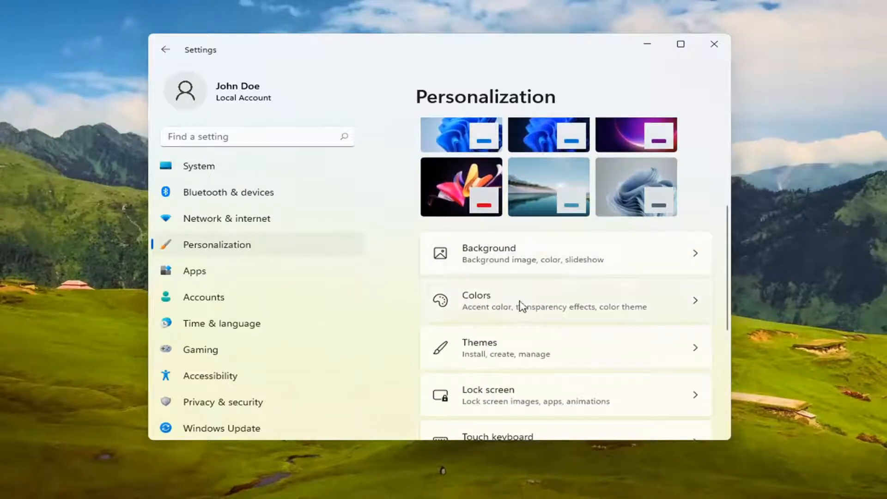
Go to Colors and bring the Accent color section into view
left_click(520, 300)
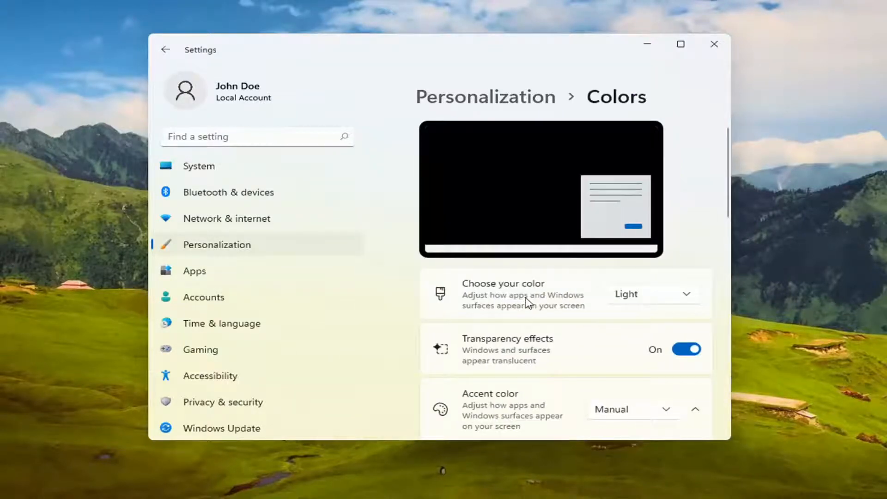
scroll("down", 3)
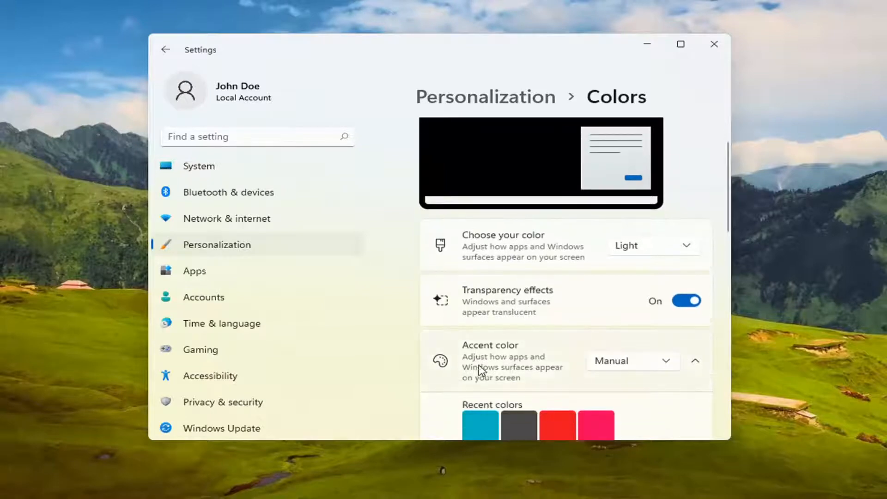
mouse_move(495, 378)
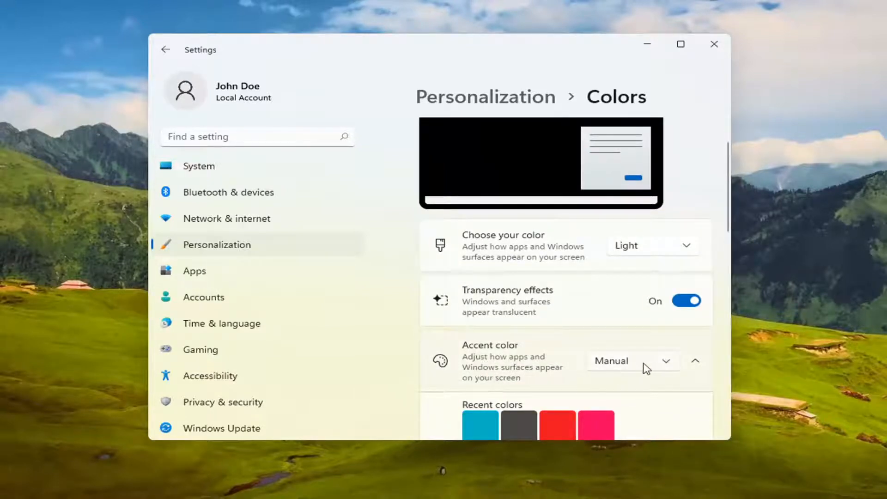
Keep Accent color on Manual so the Windows colors palette is shown
left_click(632, 361)
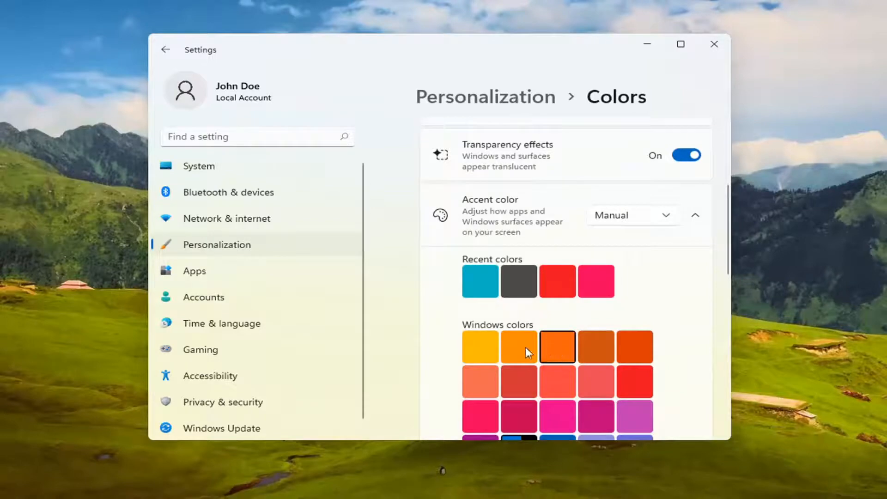
mouse_move(464, 302)
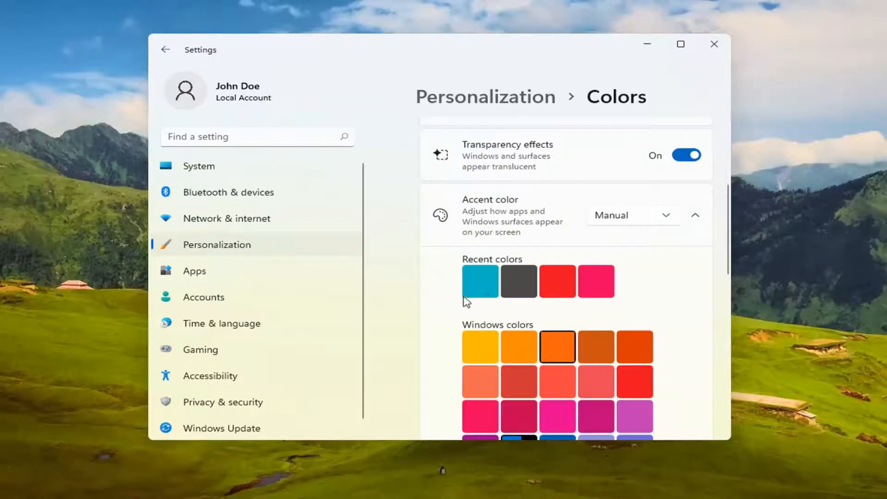
mouse_move(676, 297)
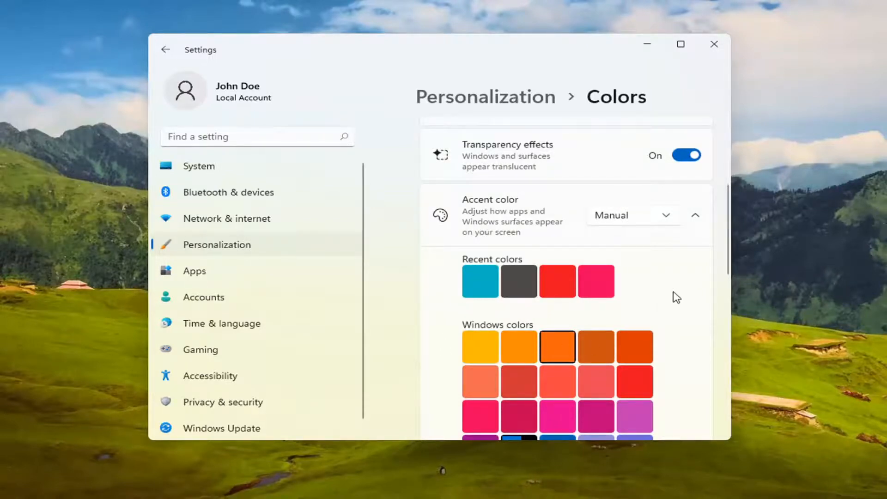
mouse_move(658, 219)
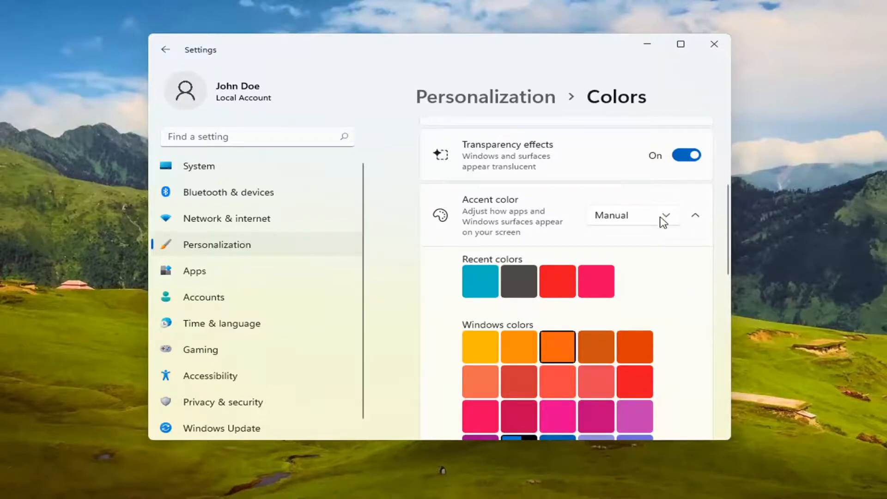
mouse_move(621, 236)
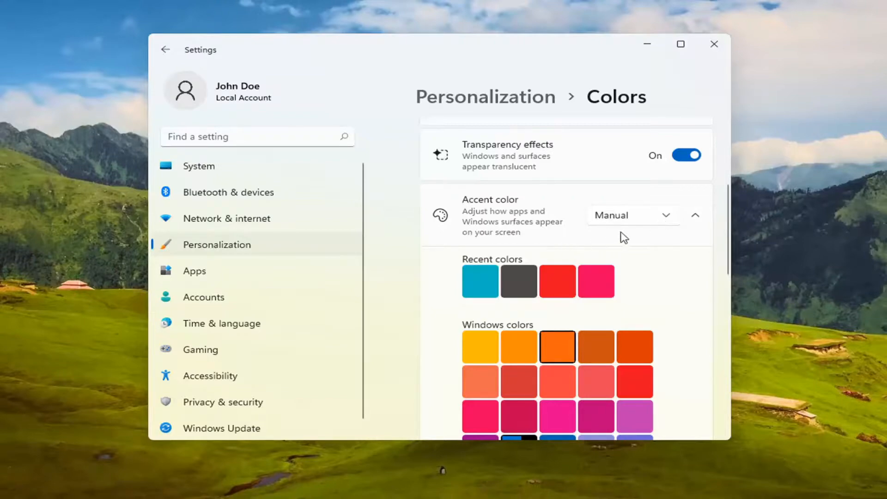
mouse_move(562, 223)
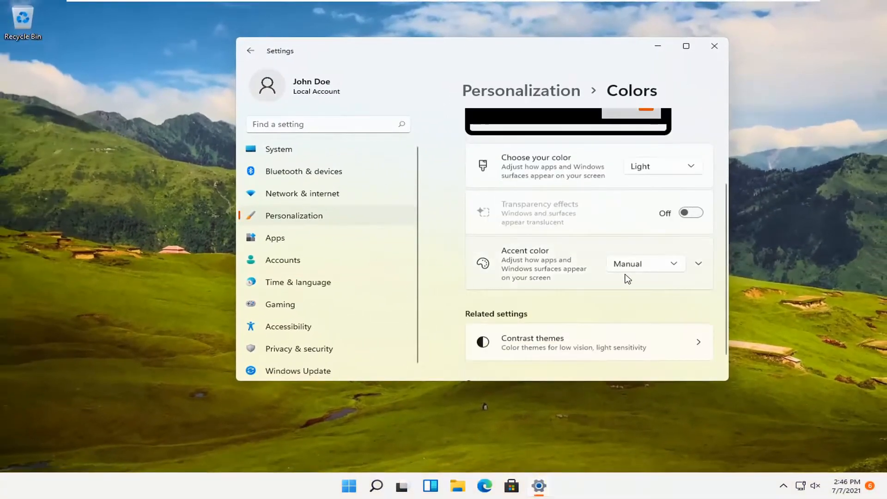
mouse_move(674, 267)
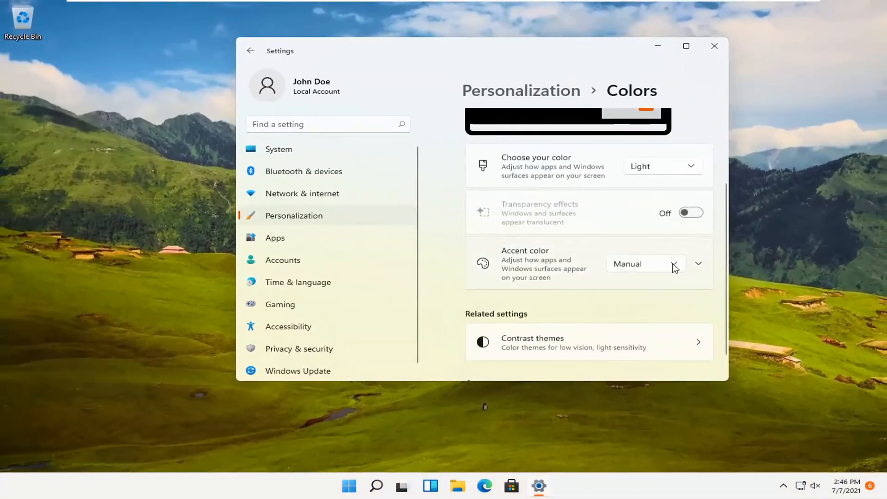